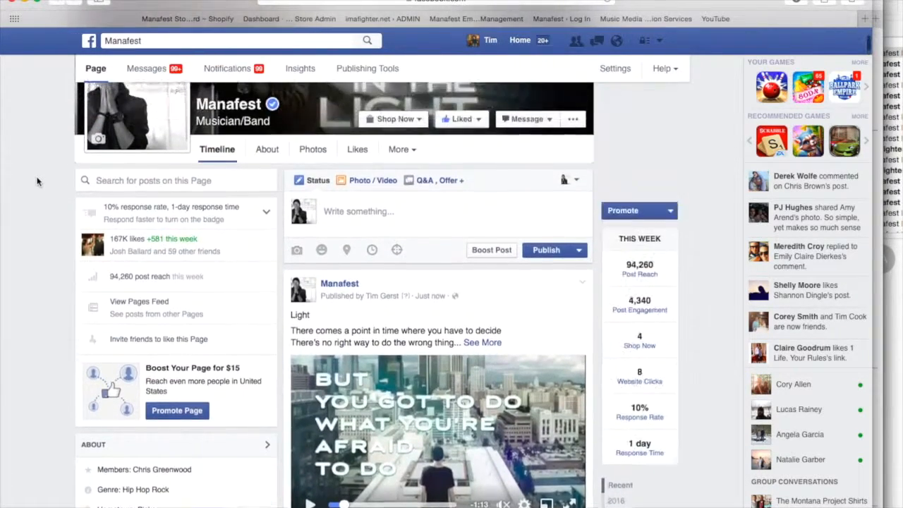
# Scroll down the Manafest page to the Light video post and briefly play then pause it
pyautogui.scroll(-3)
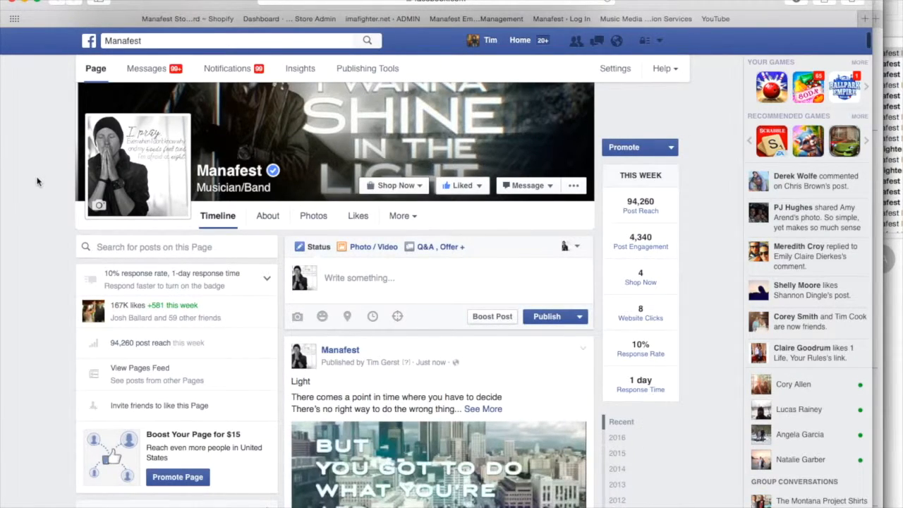
pyautogui.scroll(-3)
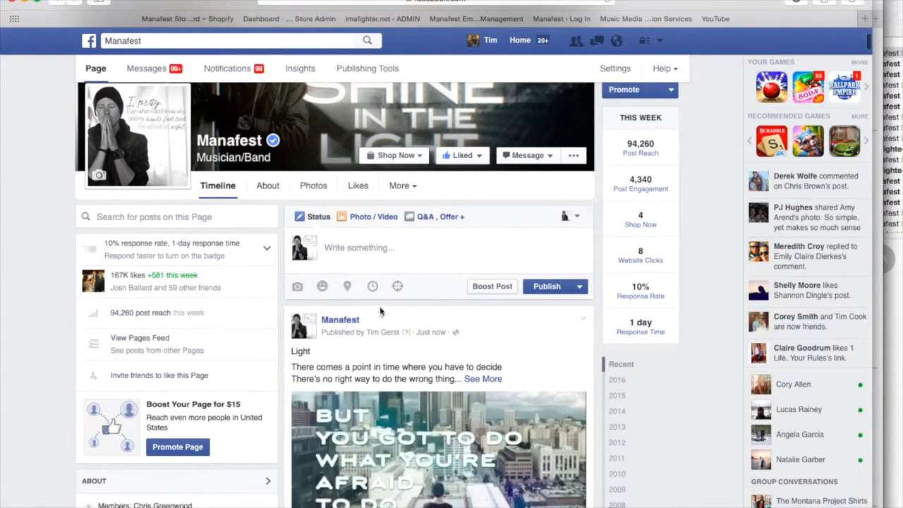
pyautogui.scroll(-3)
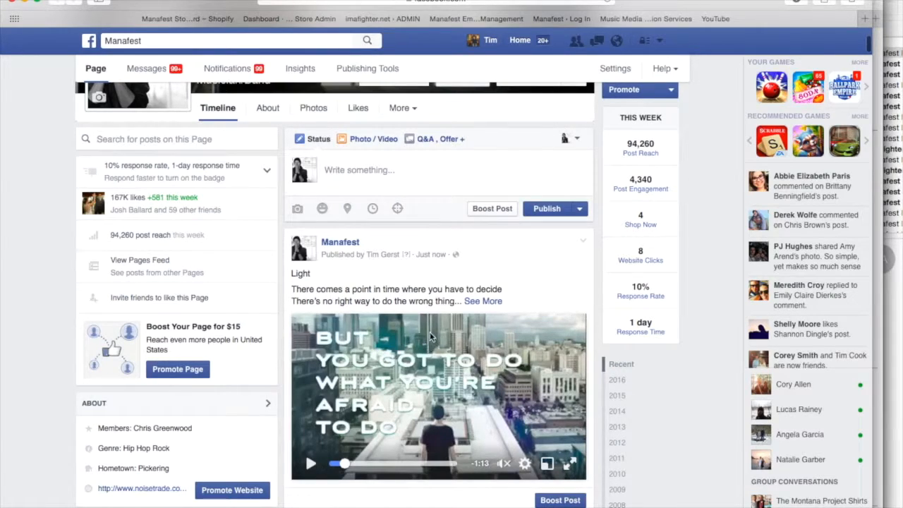
pyautogui.scroll(-3)
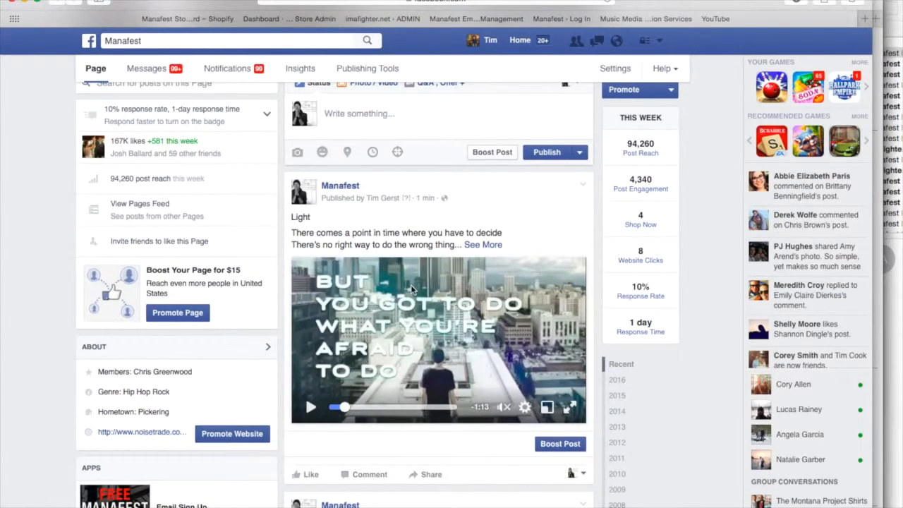
pyautogui.click(310, 406)
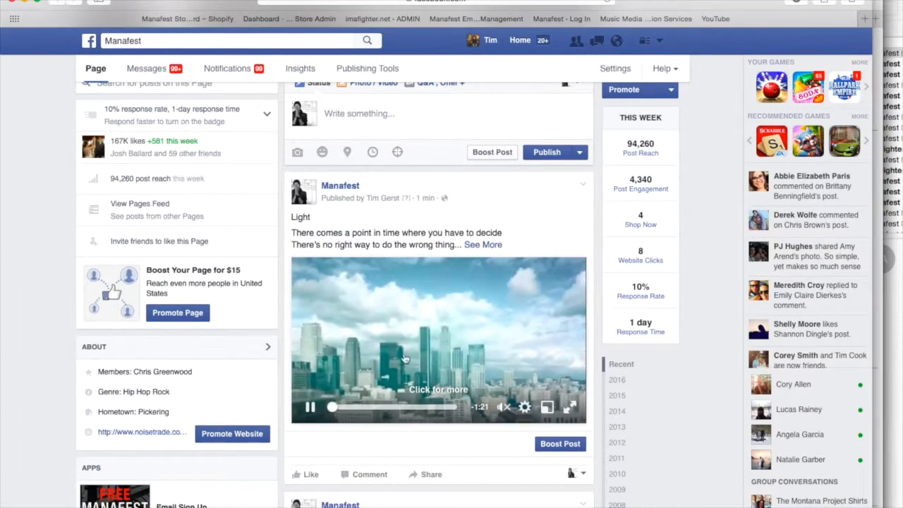
pyautogui.click(309, 406)
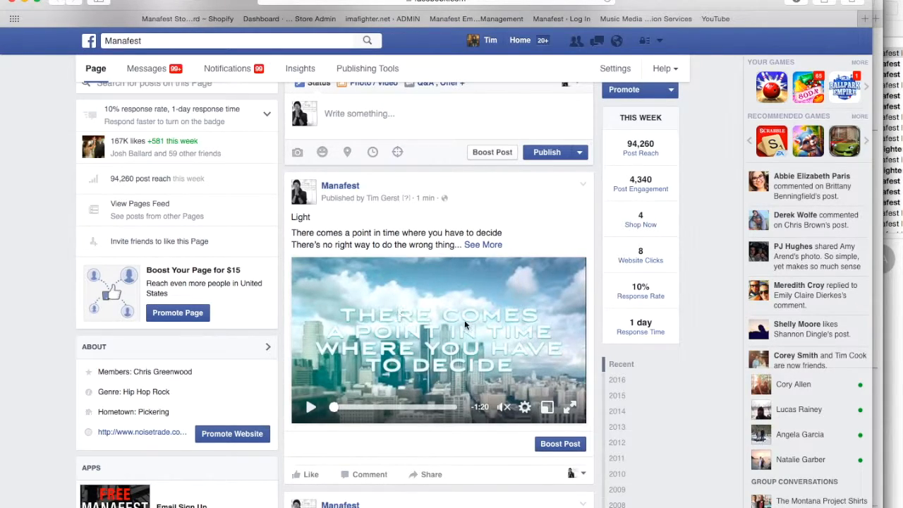
pyautogui.moveTo(386, 354)
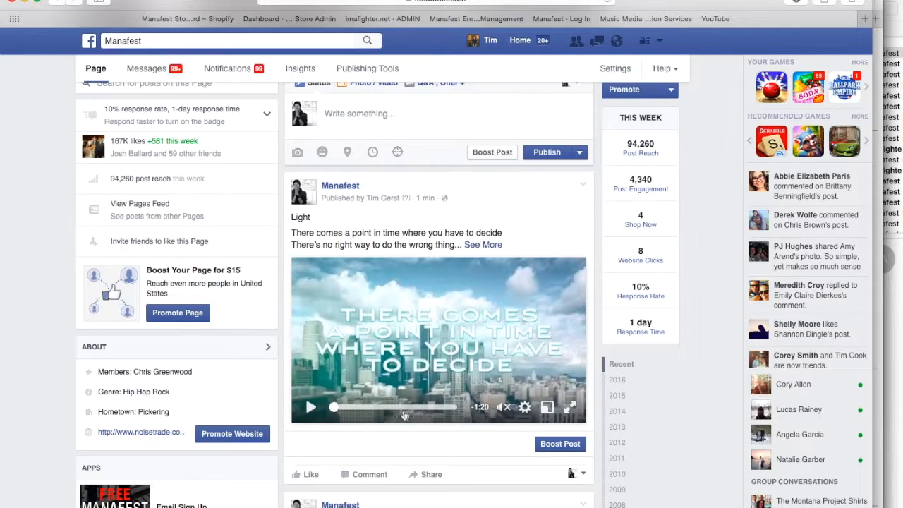
pyautogui.moveTo(444, 392)
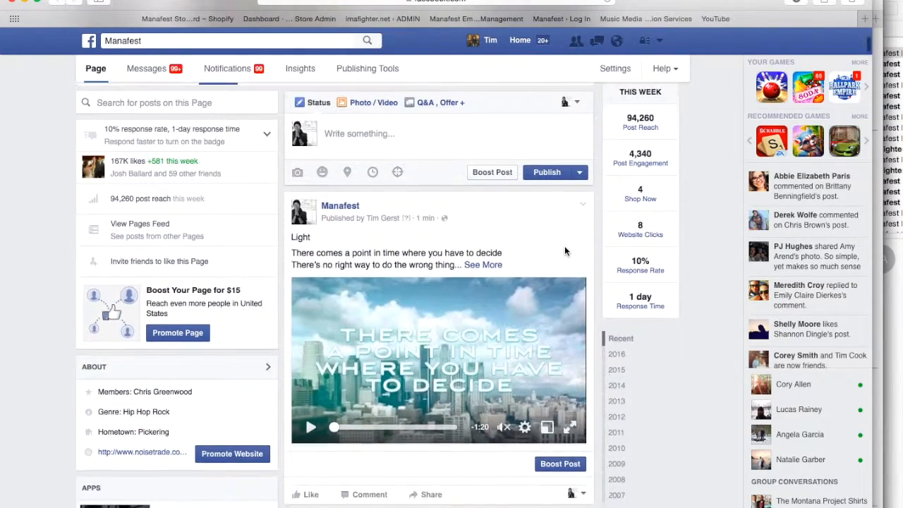
# In Edit Video for the Light post, step back to thumbnail 6 of 11, the lyric frame
pyautogui.click(581, 203)
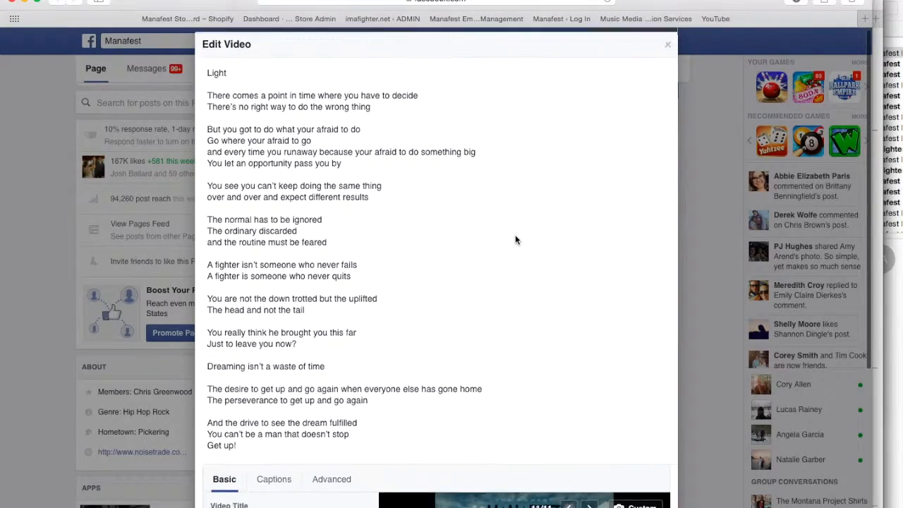
pyautogui.scroll(-3)
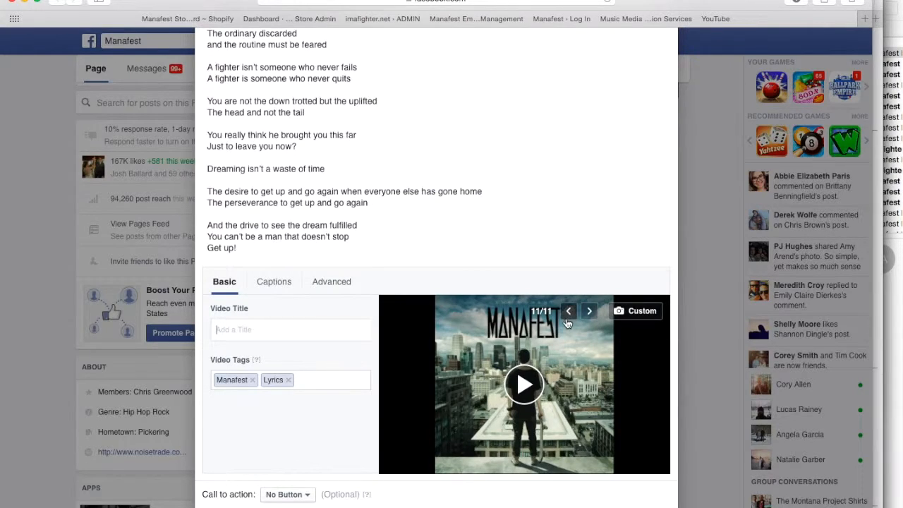
pyautogui.click(567, 310)
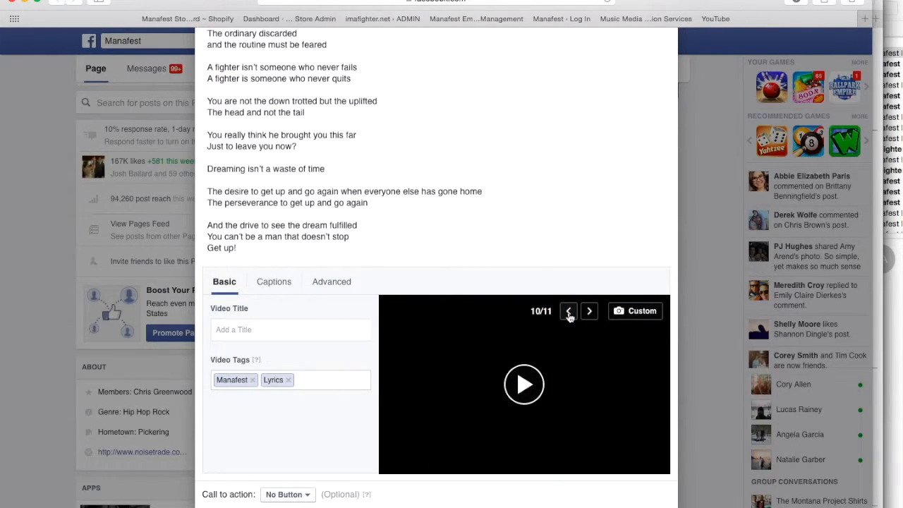
pyautogui.click(567, 310)
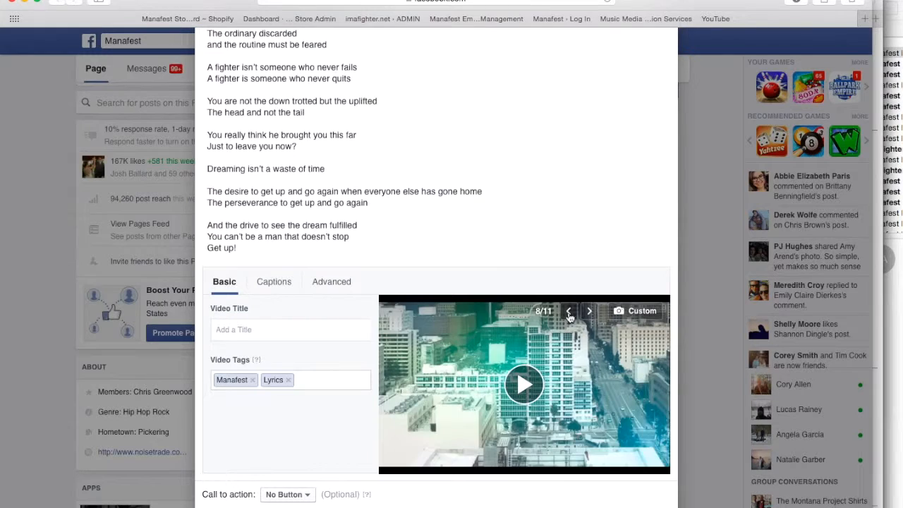
pyautogui.click(569, 312)
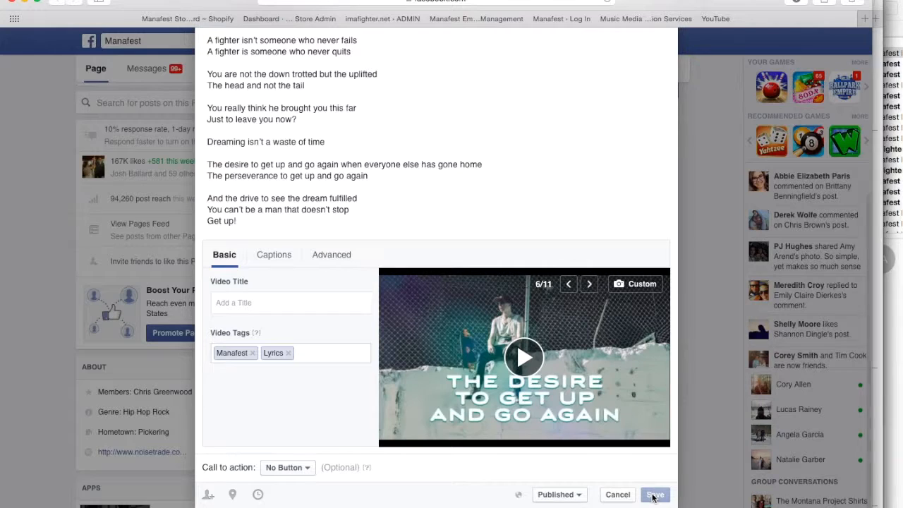
# Save the Light video's new thumbnail, play it, and scroll through the page posts
pyautogui.click(654, 494)
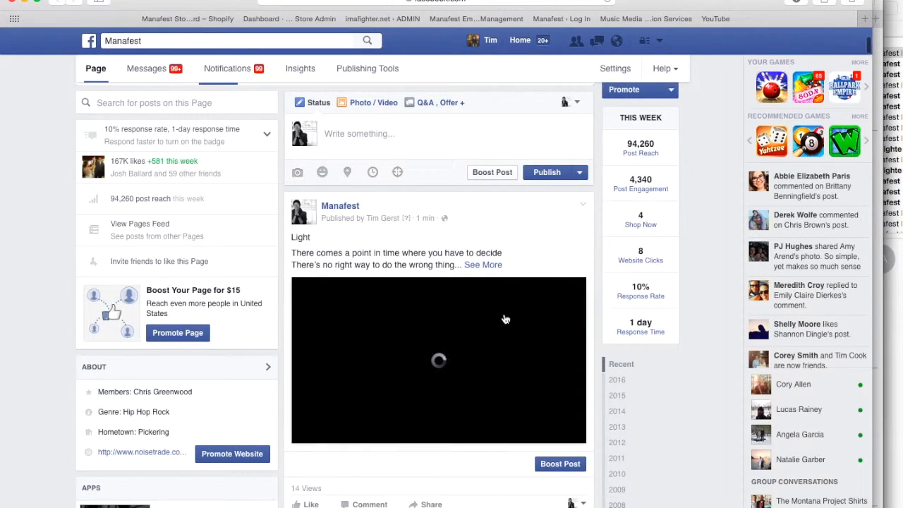
pyautogui.click(437, 360)
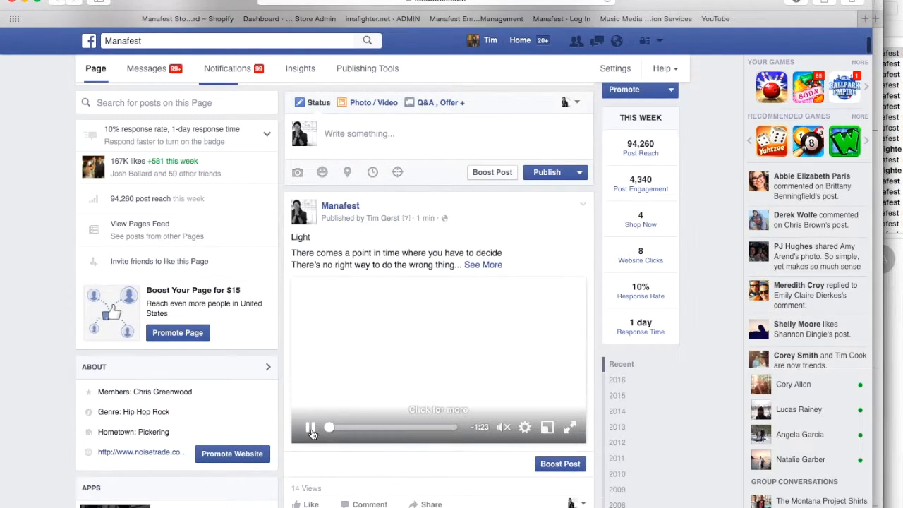
pyautogui.scroll(-3)
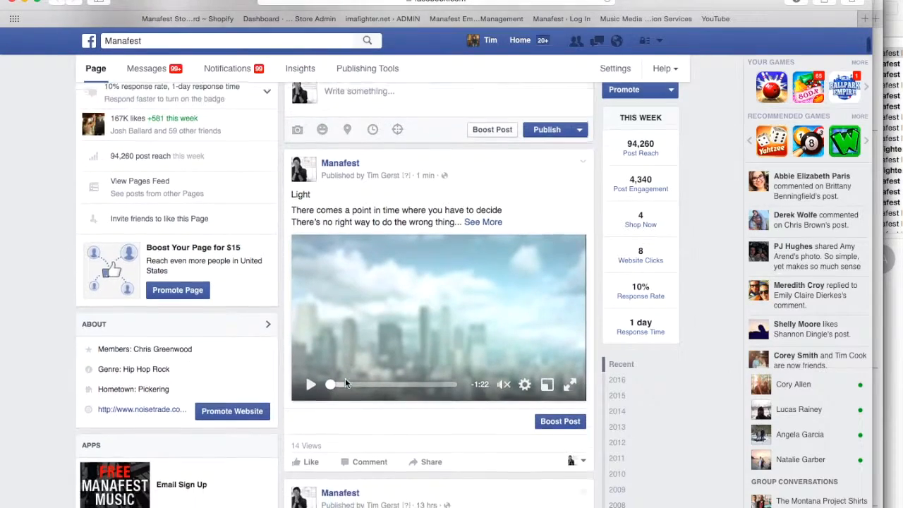
pyautogui.scroll(-3)
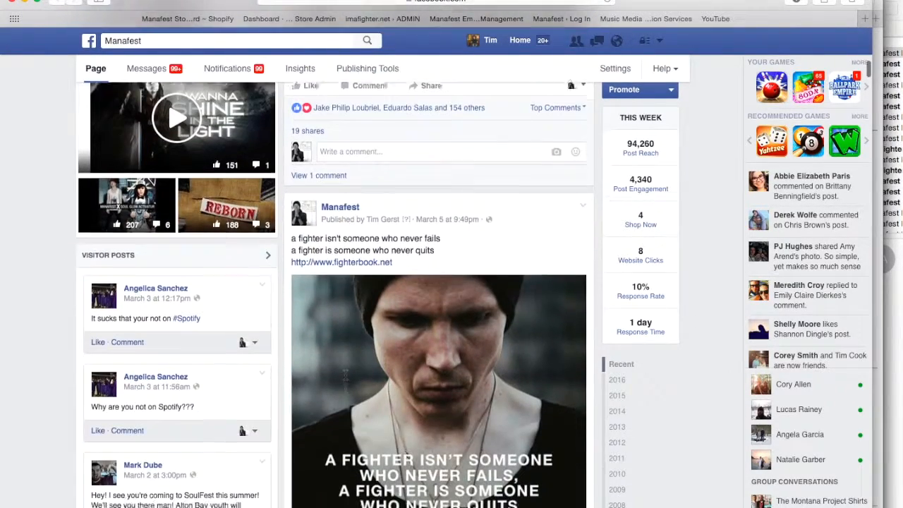
pyautogui.scroll(-3)
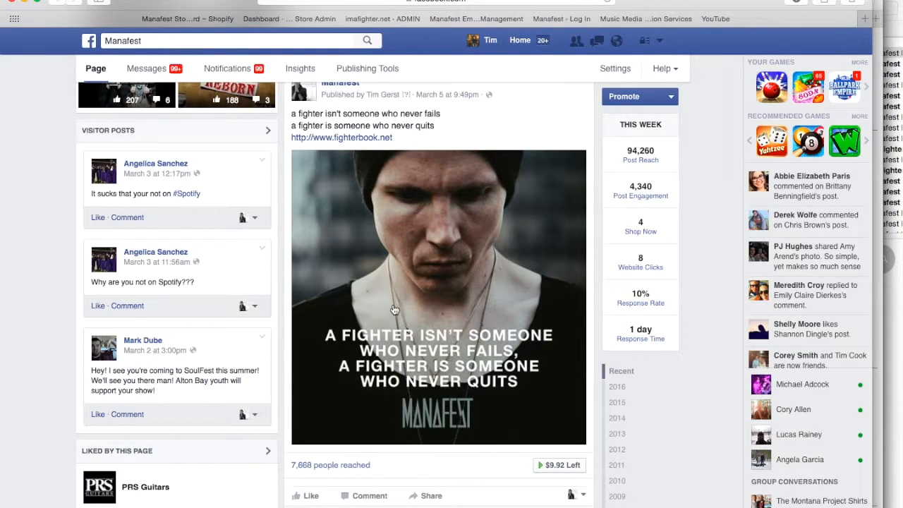
pyautogui.scroll(-3)
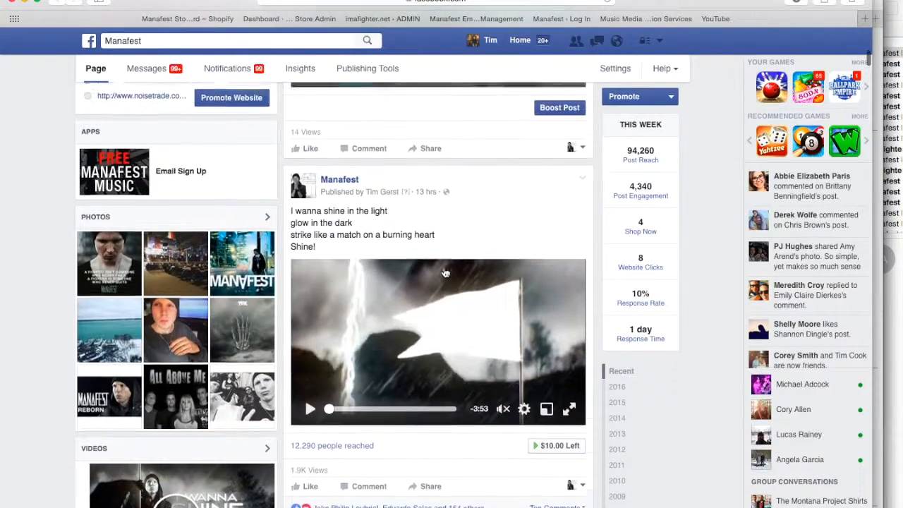
pyautogui.scroll(-3)
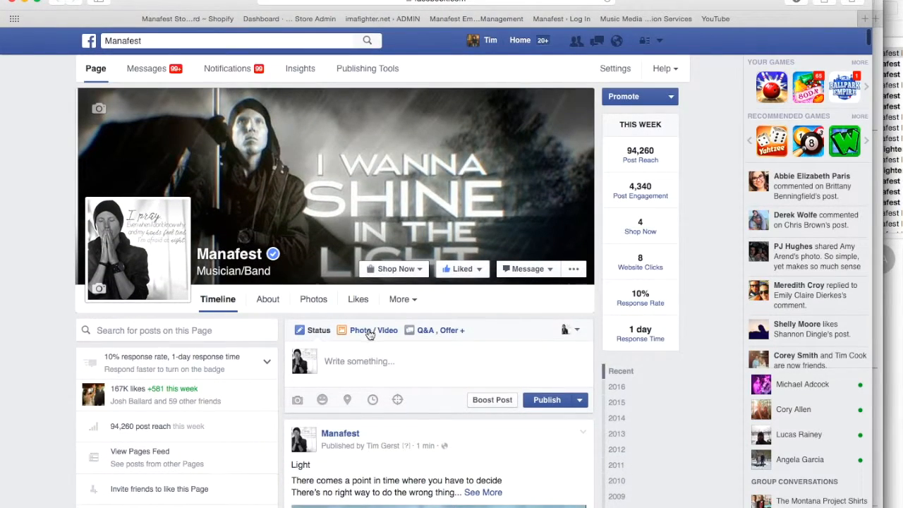
# Start a Photo/Video upload for a new post and browse to the YouTube Songs Only folder
pyautogui.click(369, 330)
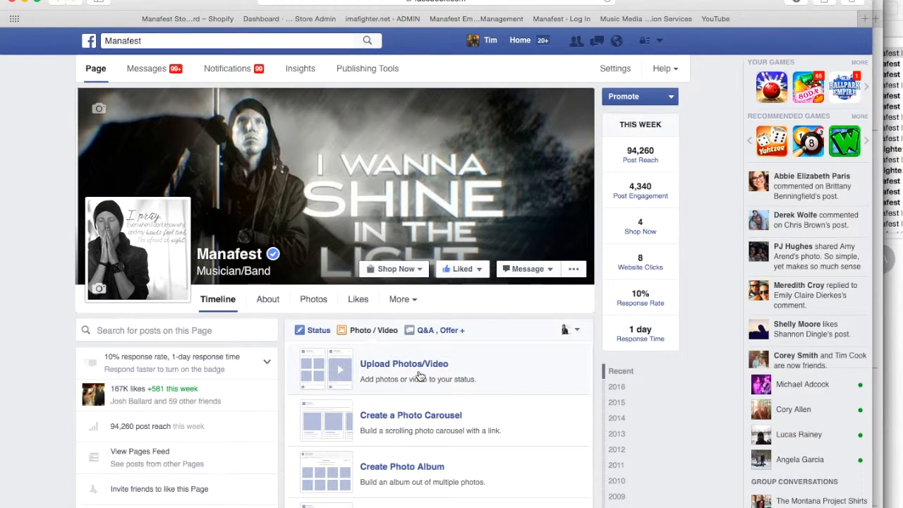
pyautogui.click(404, 364)
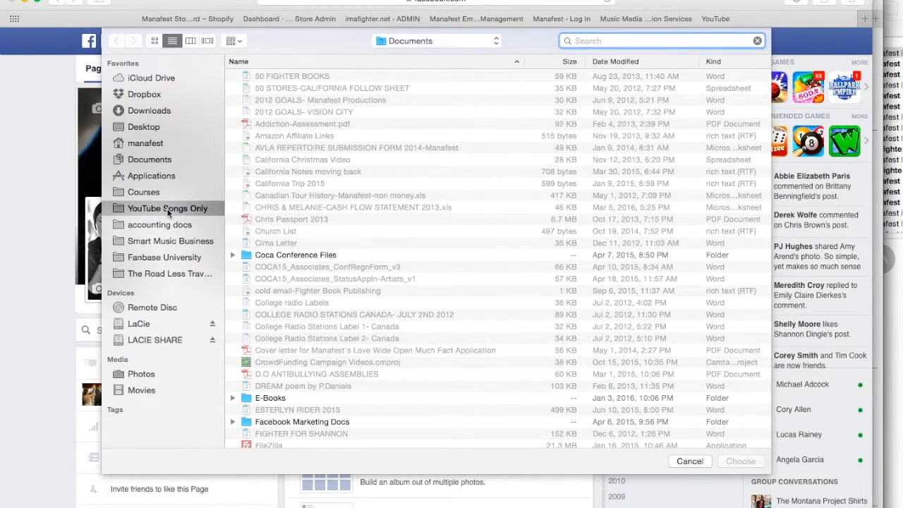
pyautogui.doubleClick(167, 208)
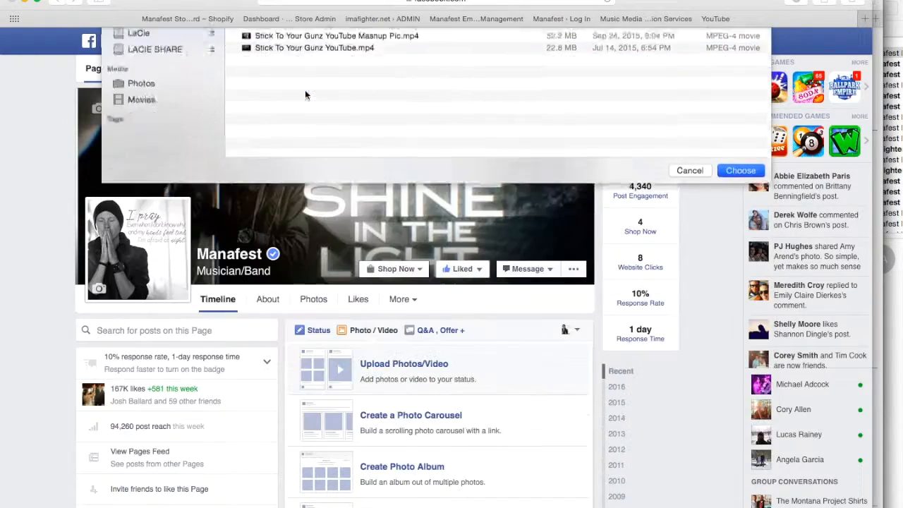
# Choose the MP4 video file so it begins uploading to the Manafest page
pyautogui.click(739, 169)
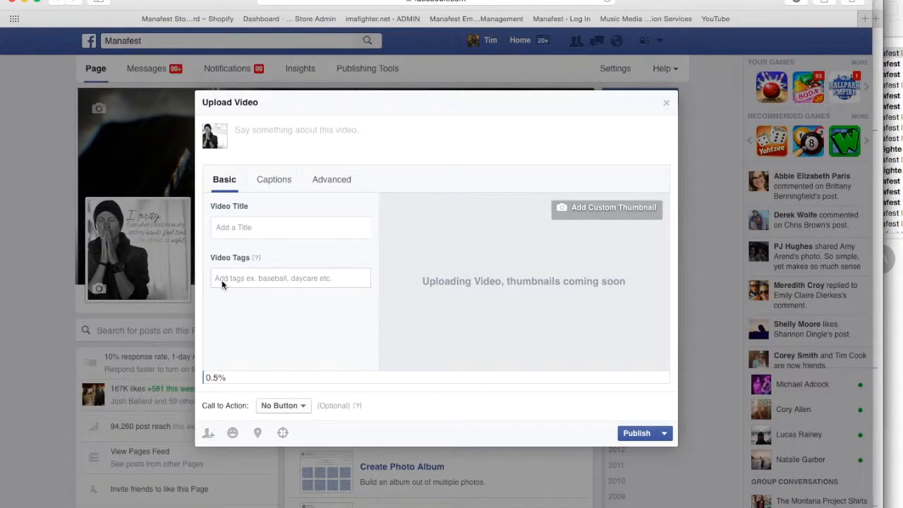
pyautogui.moveTo(359, 354)
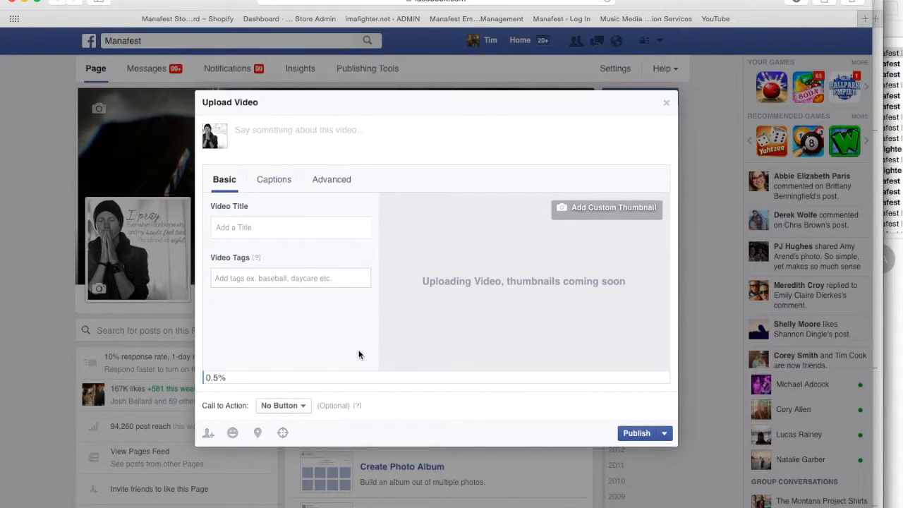
pyautogui.moveTo(314, 416)
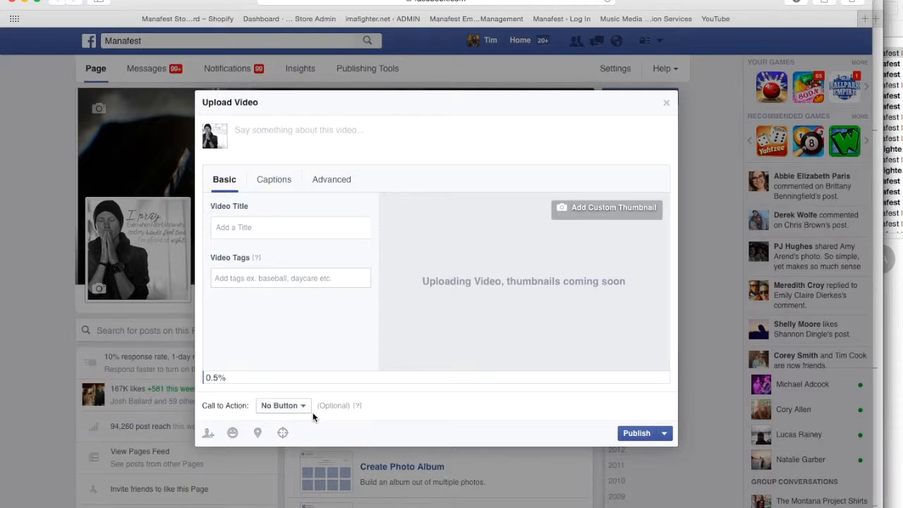